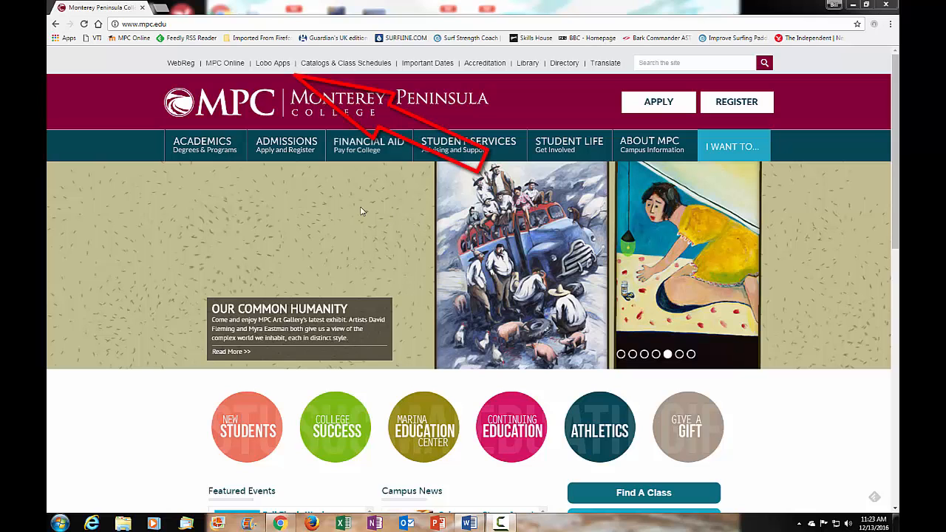
pyautogui.moveTo(278, 66)
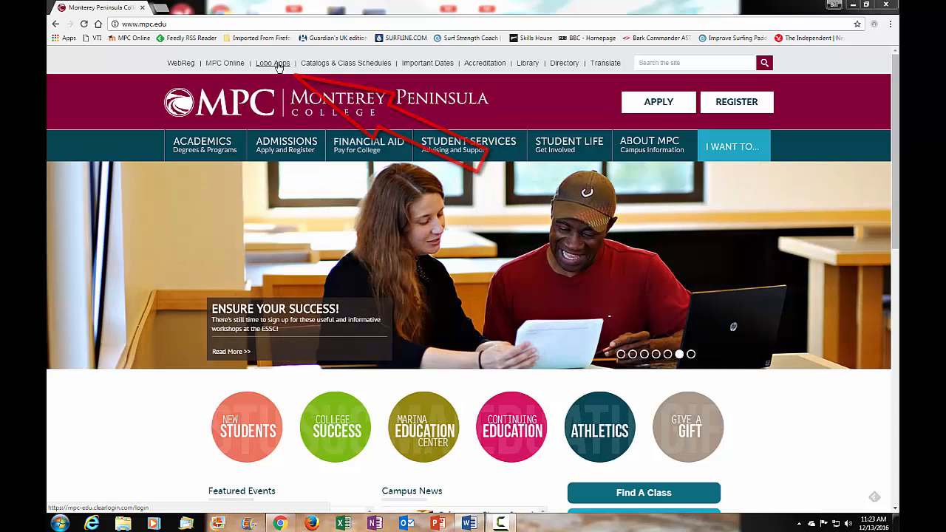
# Follow the Lobo Apps link on mpc.edu to reach the sign-in page.
pyautogui.click(272, 63)
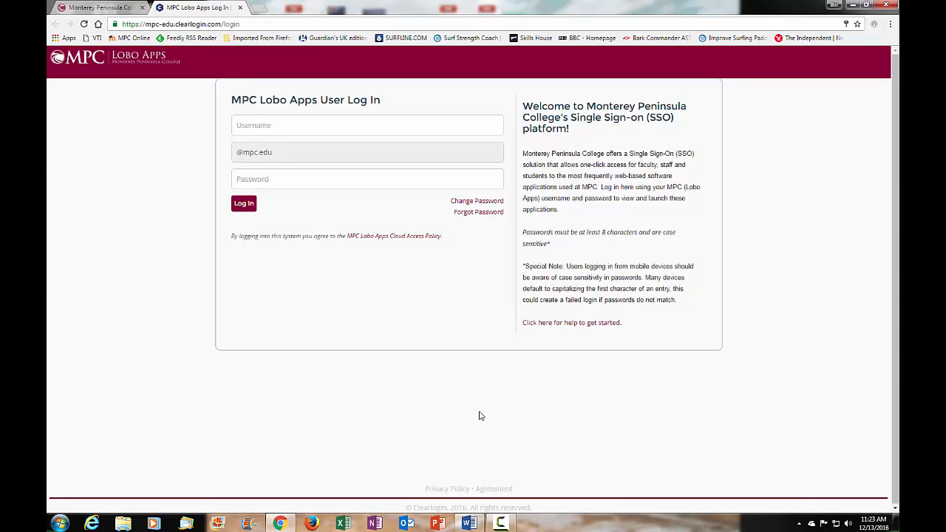
pyautogui.moveTo(284, 73)
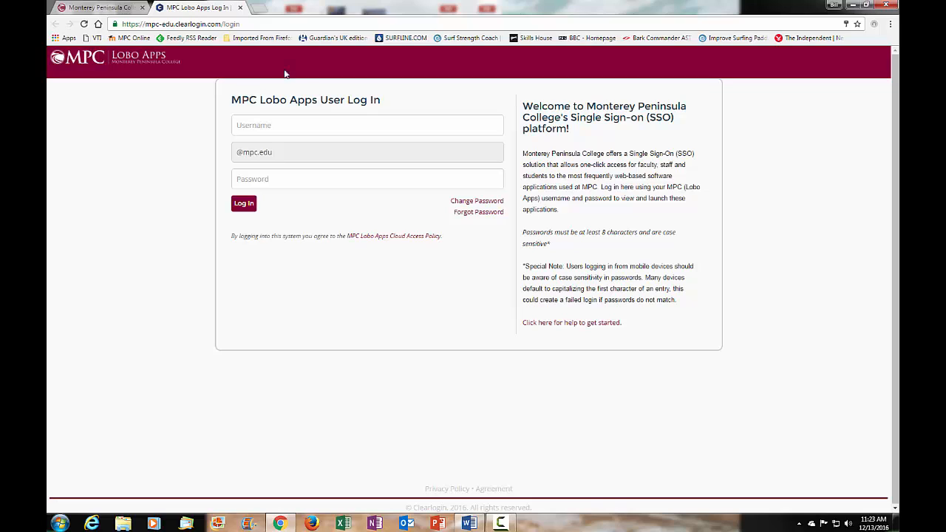
pyautogui.moveTo(587, 340)
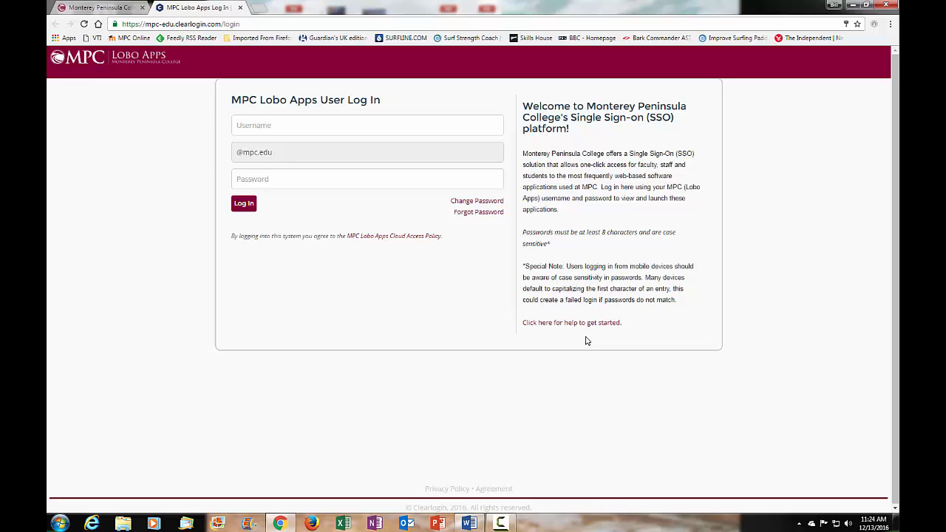
pyautogui.moveTo(518, 312)
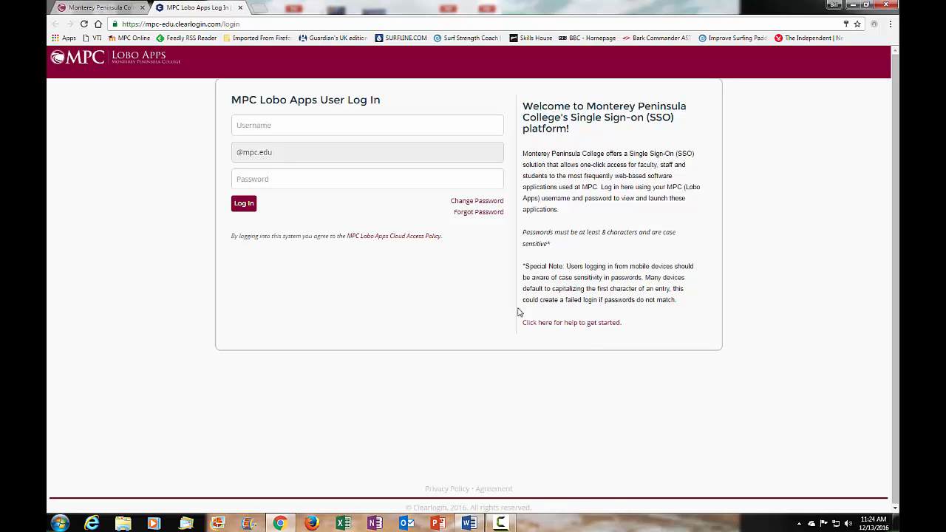
pyautogui.click(364, 125)
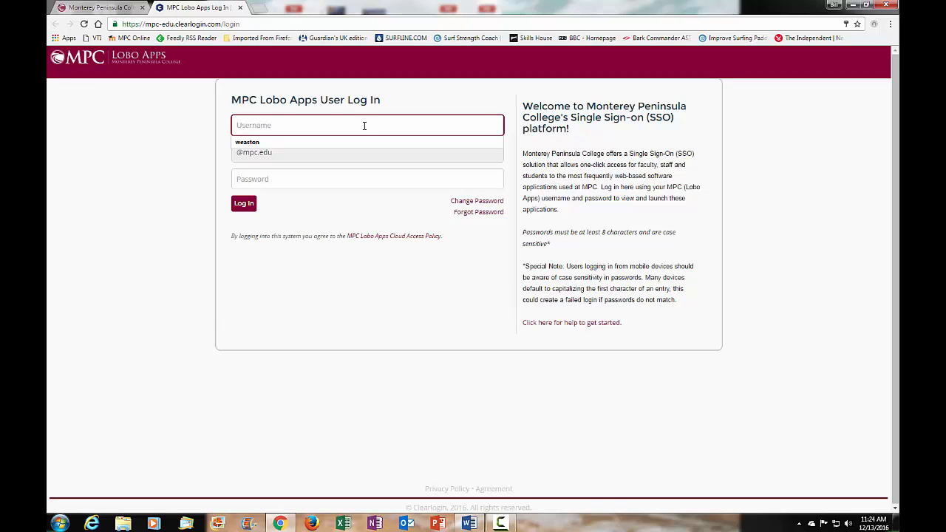
# Log in to Lobo Apps with username 'we345' and the password.
pyautogui.write('weaston2')
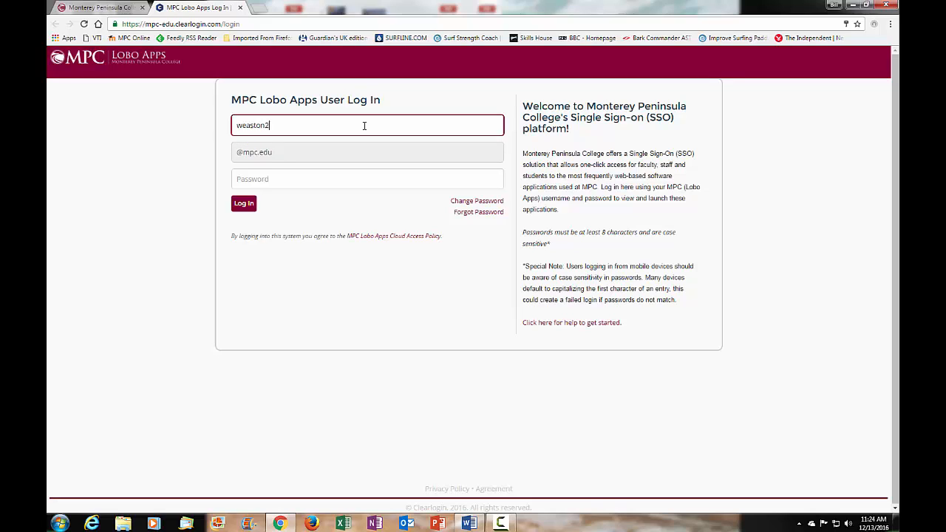
pyautogui.write('345')
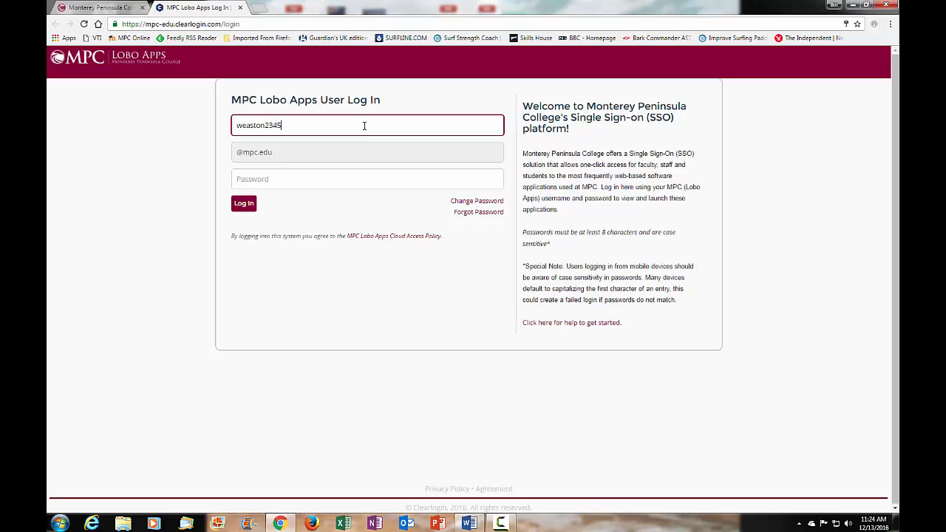
pyautogui.write('••••')
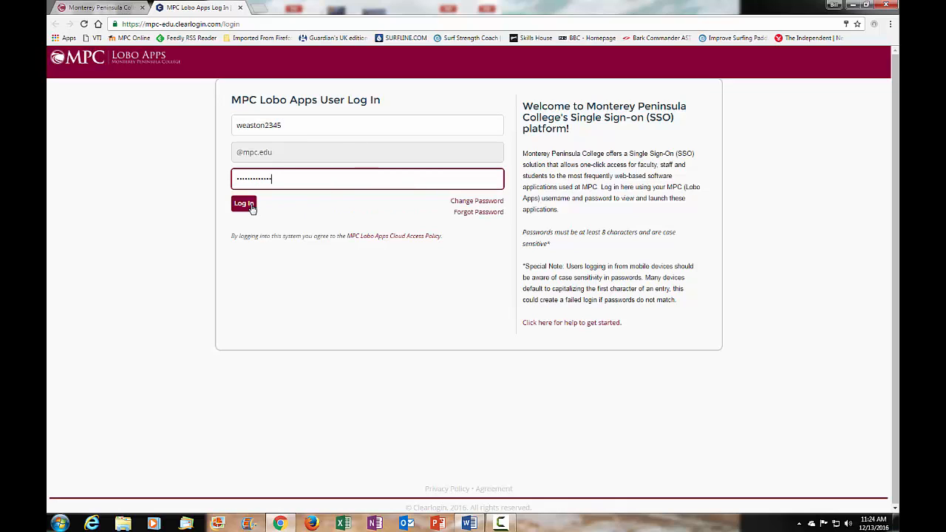
pyautogui.click(244, 204)
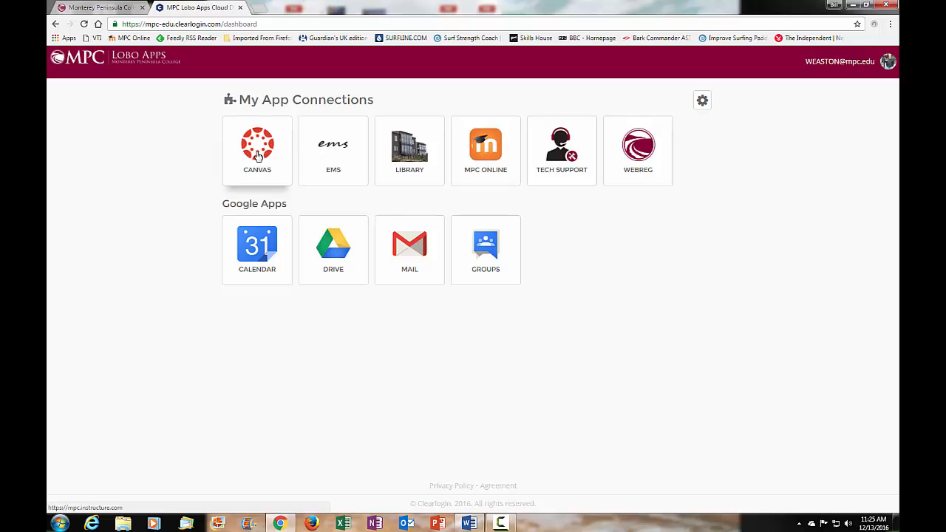
# Launch Canvas from My App Connections to show the LIBR50-0014-SP17 course card.
pyautogui.click(256, 144)
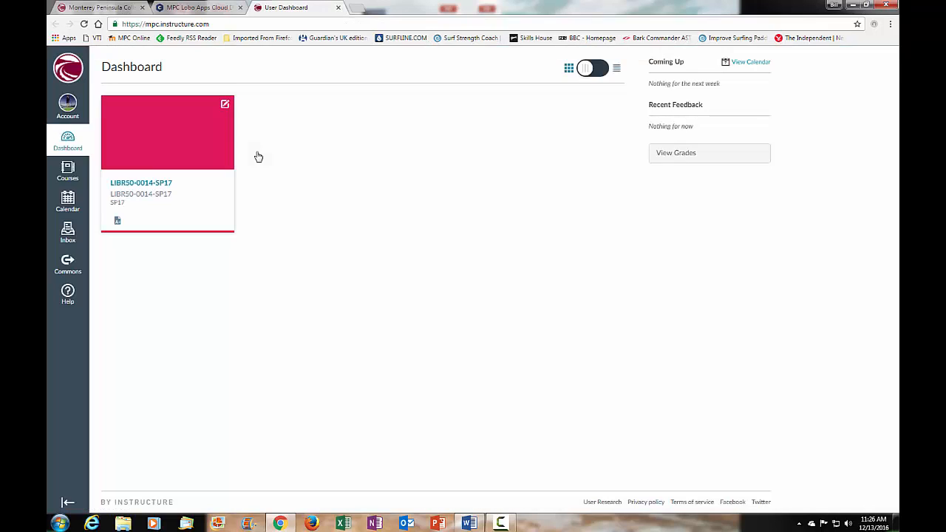
pyautogui.moveTo(173, 153)
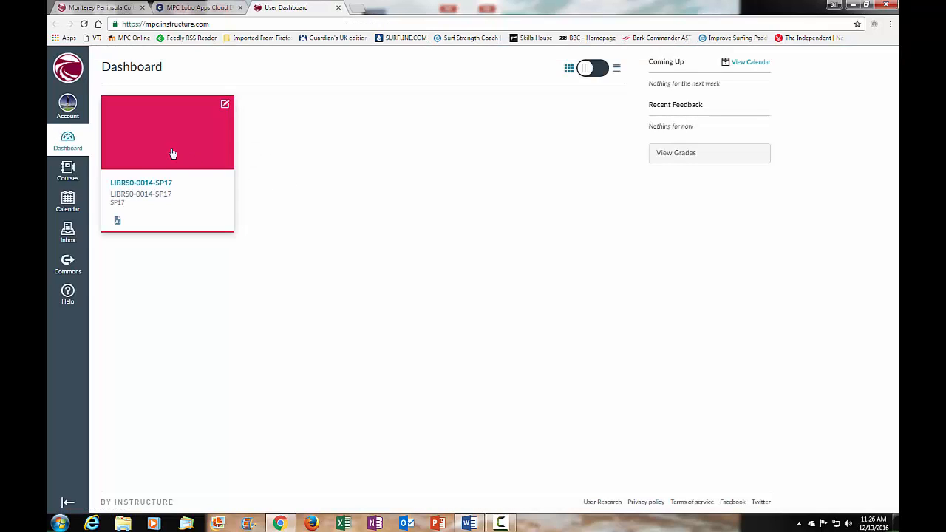